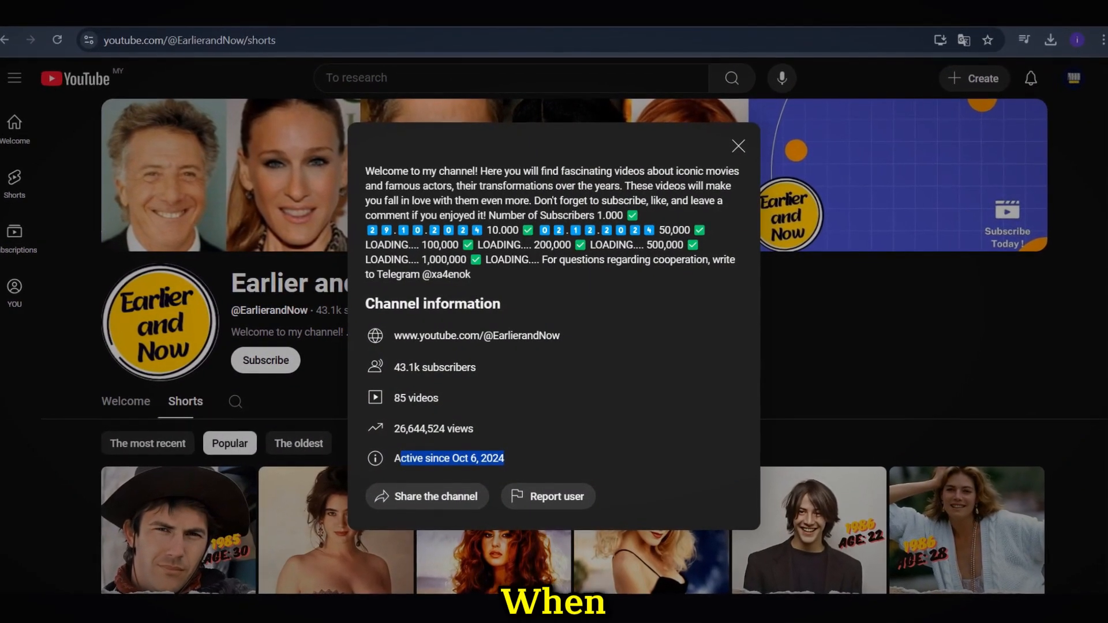
# Step: Dismiss the channel details and scroll through the popular then-and-now actor Shorts
pyautogui.click(738, 146)
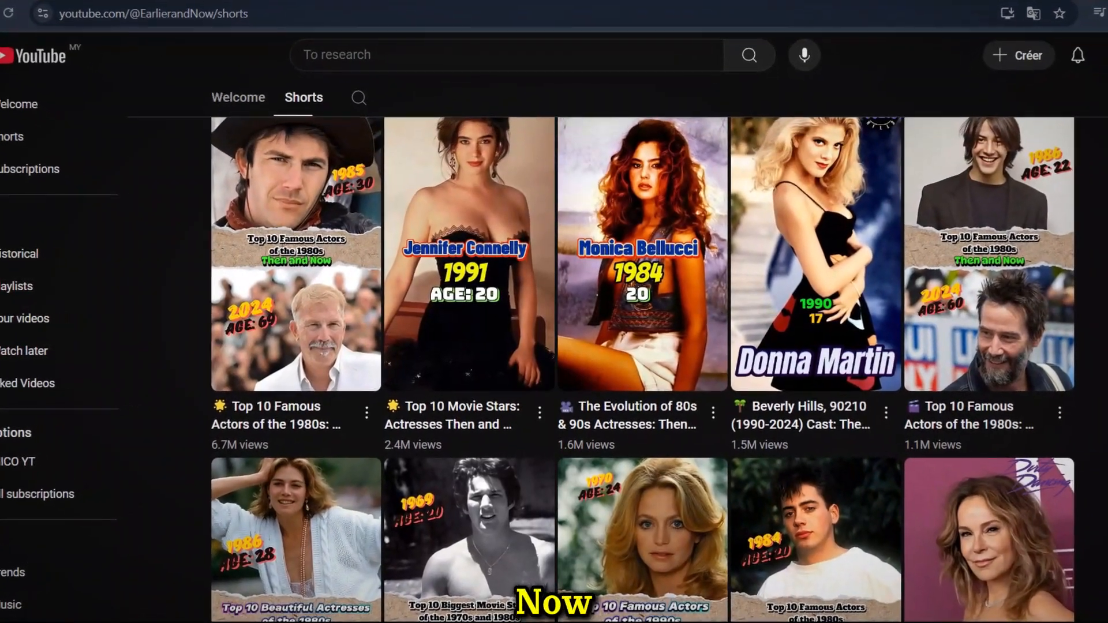
pyautogui.scroll(-3)
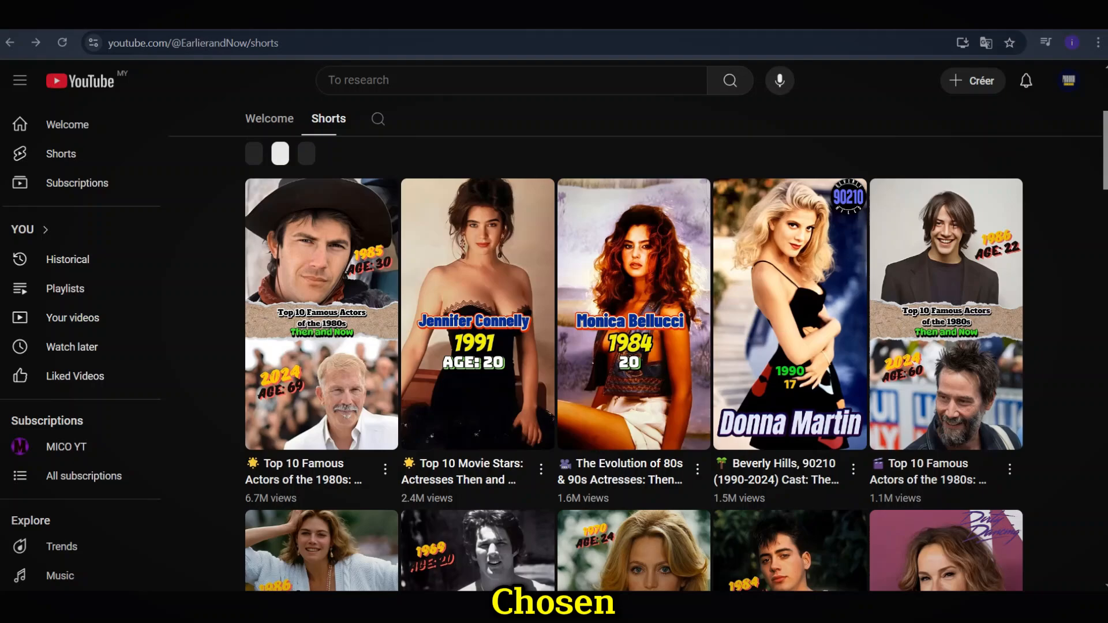
pyautogui.click(478, 314)
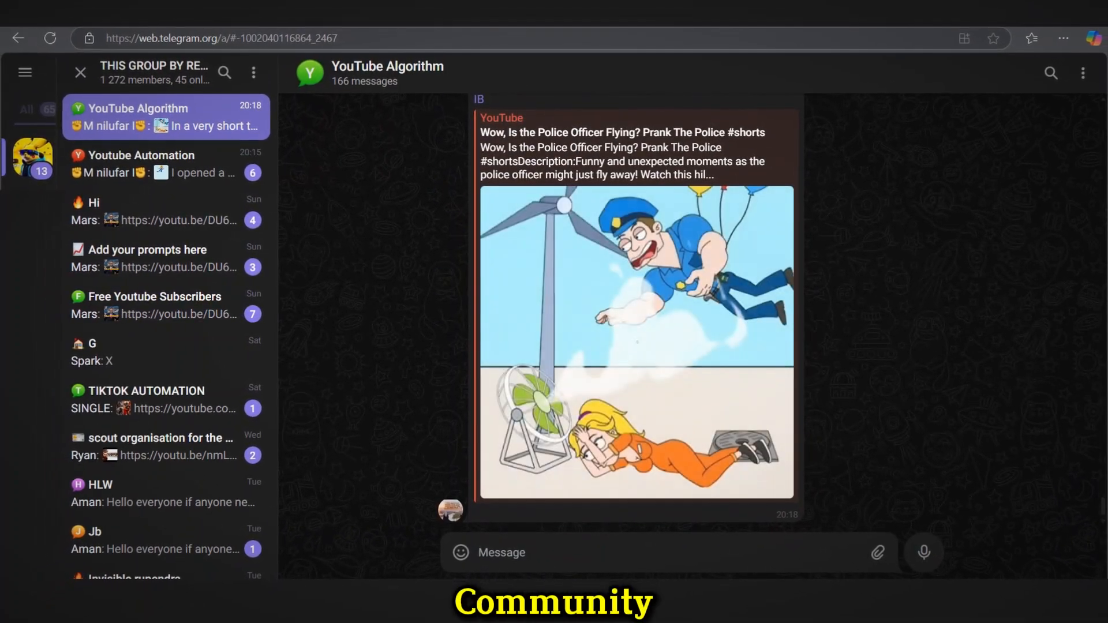
# Step: Scroll the YouTube Algorithm group chat back to earlier posted YouTube links
pyautogui.scroll(-3)
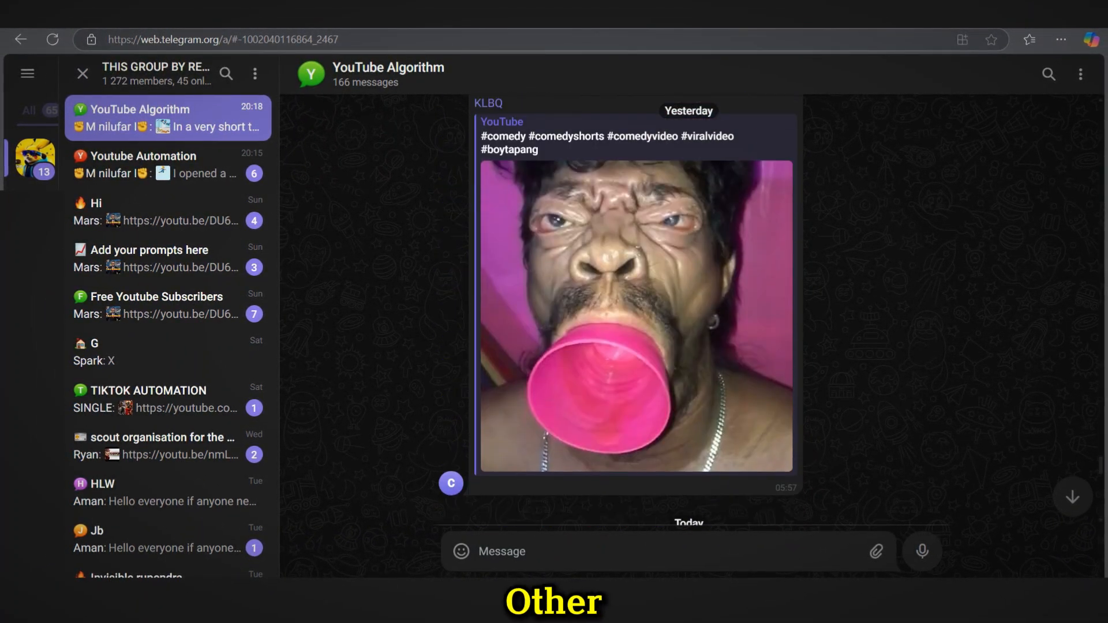